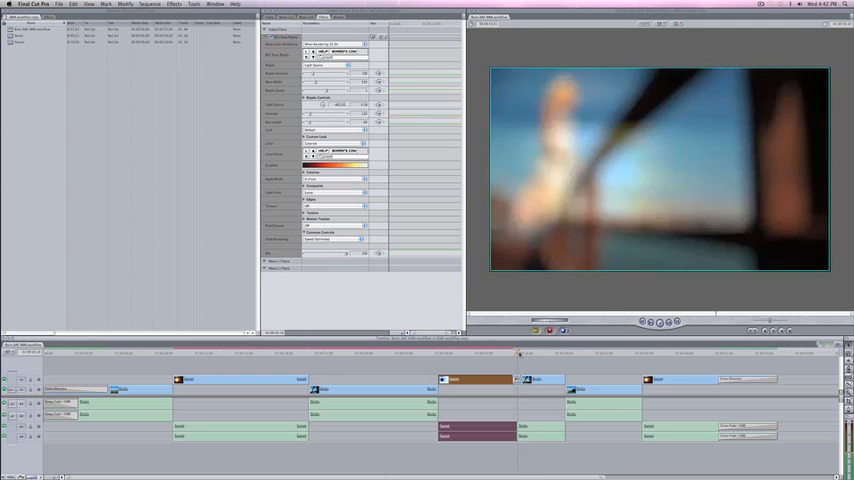
Step: Select the sequence and start a Boris AAF Transfer export named AAF4 to the Desktop
click(520, 352)
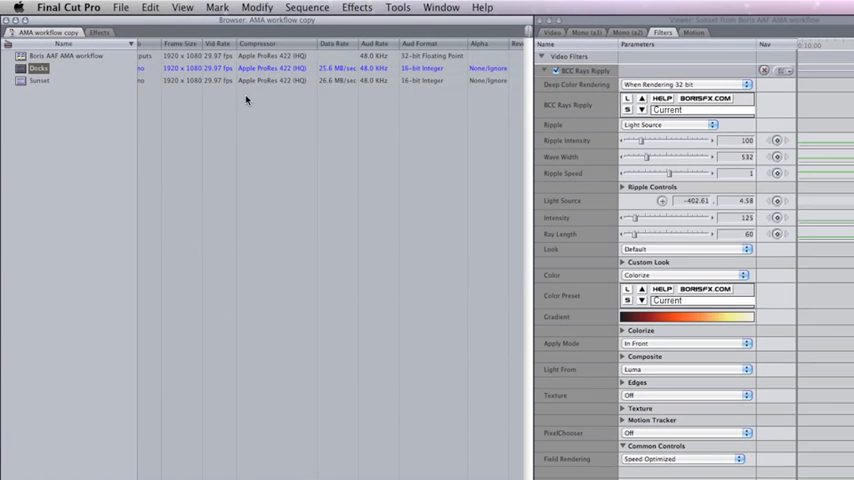
mouse_move(292, 96)
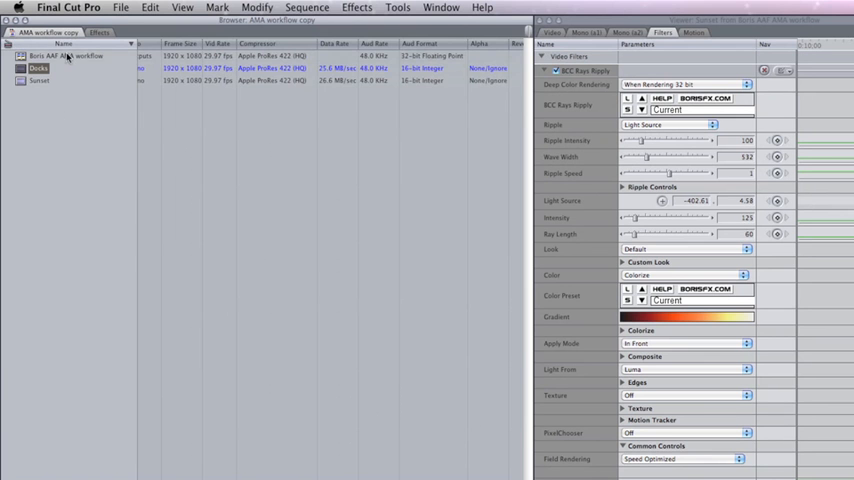
click(70, 56)
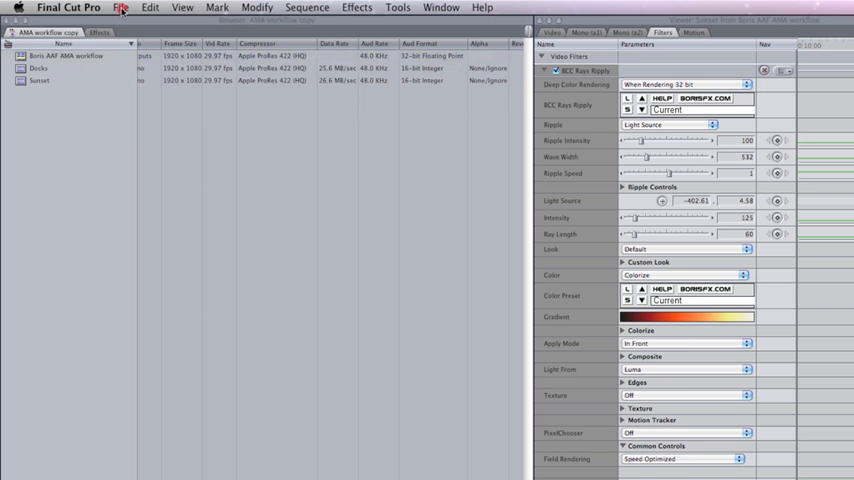
click(120, 8)
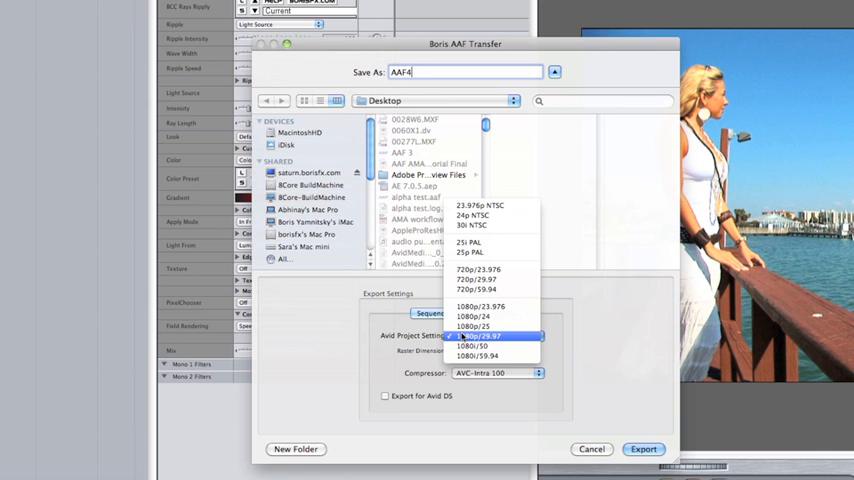
Step: Set the Avid project setting to 1080p/29.97 AVC-Intra 100 and apply audio levels and pan
click(478, 336)
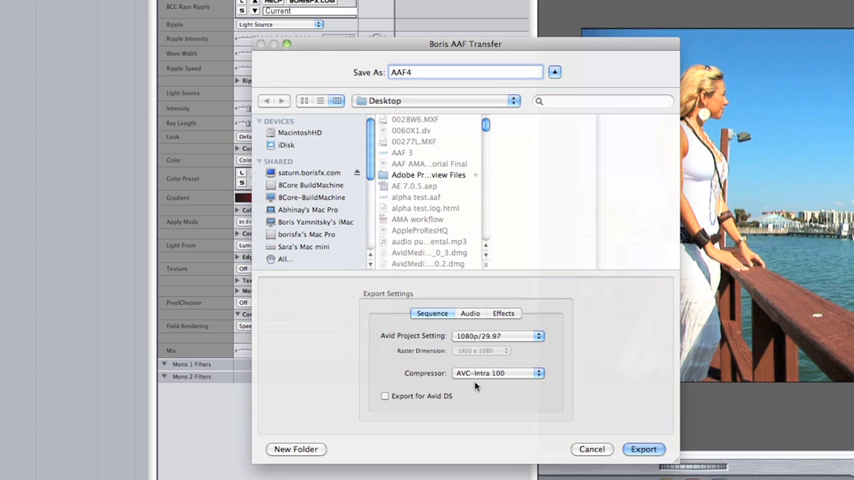
click(470, 312)
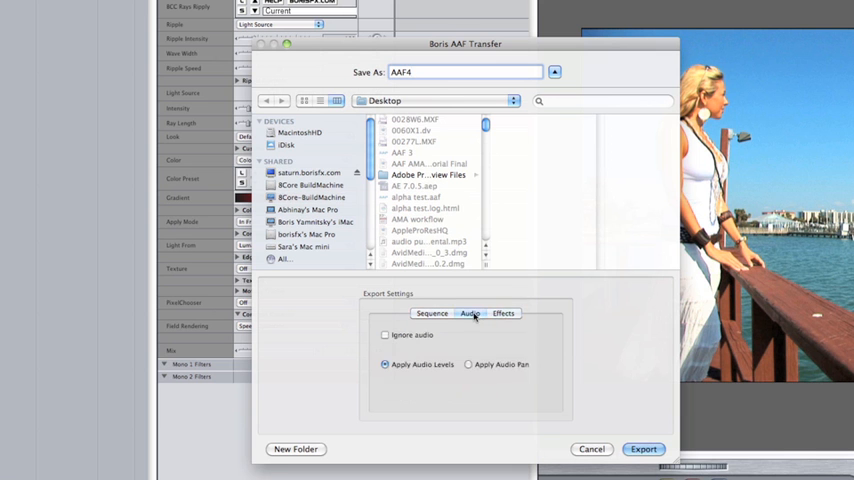
click(430, 312)
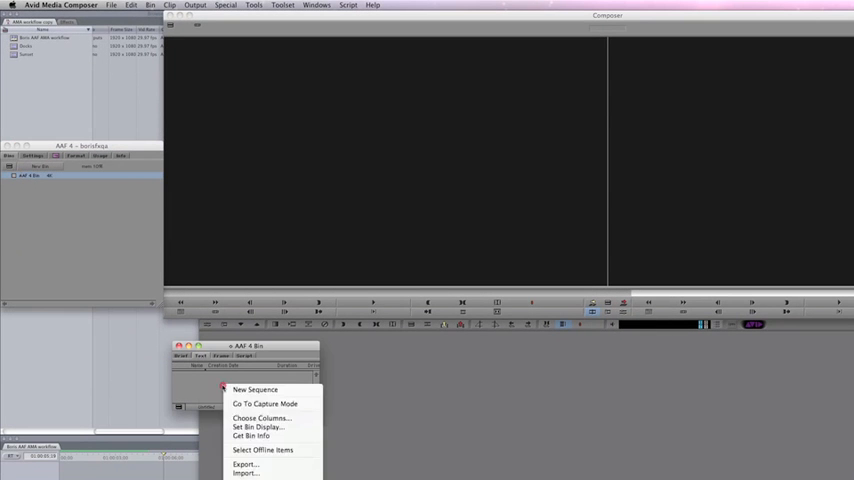
Step: Import the exported AAF4 file into the new Avid bin
click(244, 472)
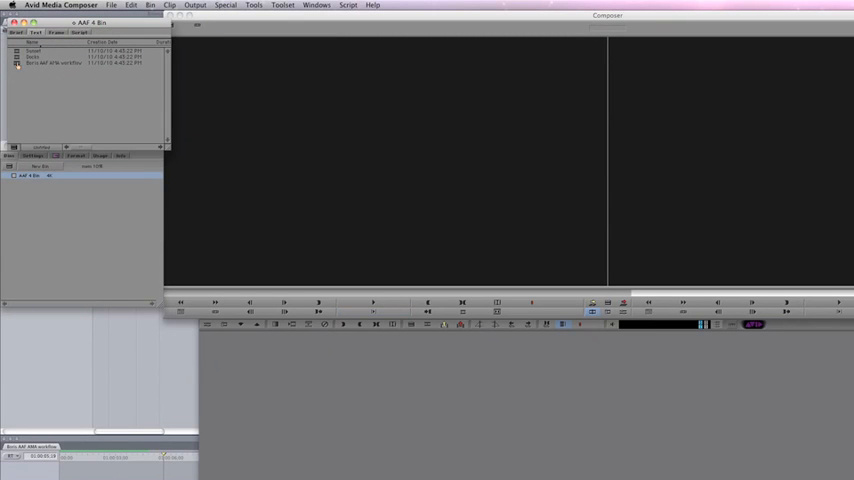
Step: Confirm the Update Sequence dialog and load the imported sequence into the timeline
click(36, 56)
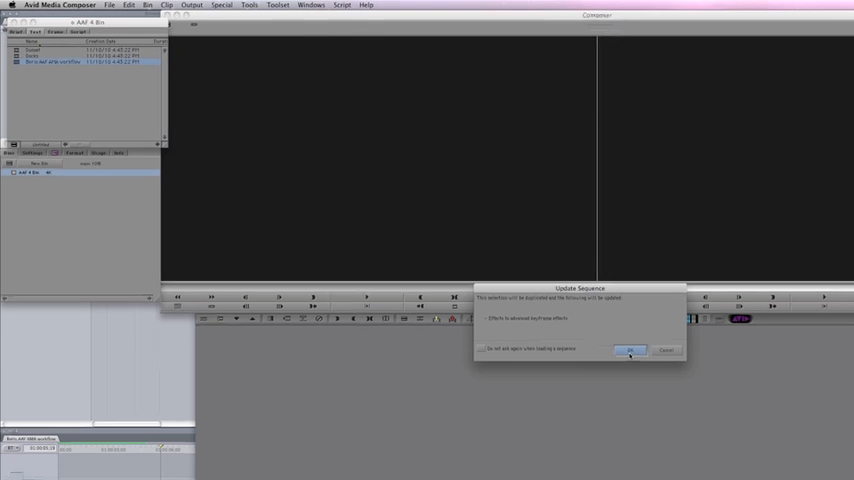
click(628, 350)
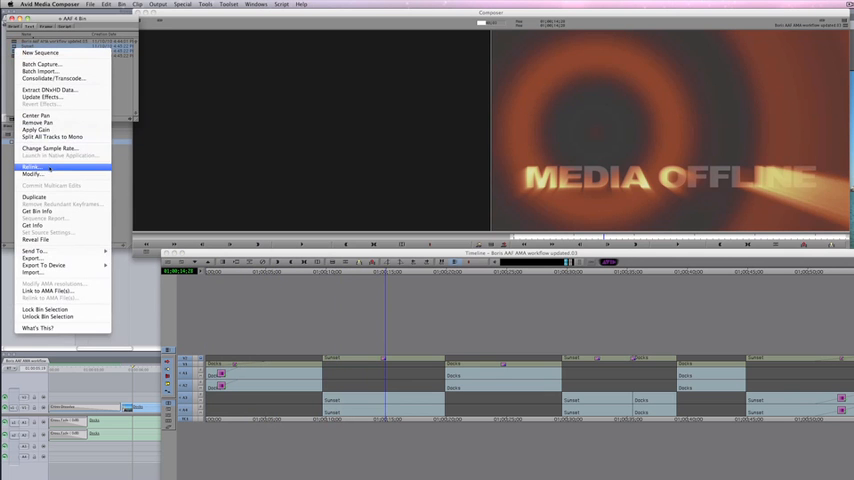
Step: Attempt a Bin > Relink with default settings; clips remain Media Offline
click(32, 166)
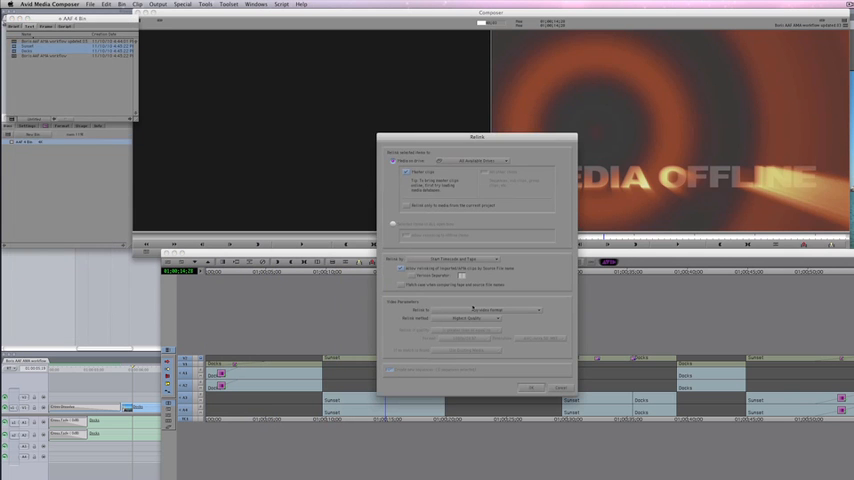
click(528, 388)
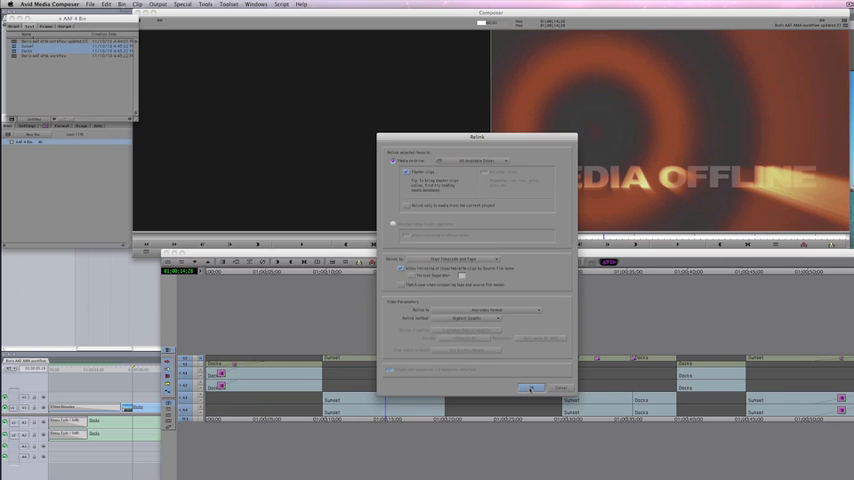
click(532, 388)
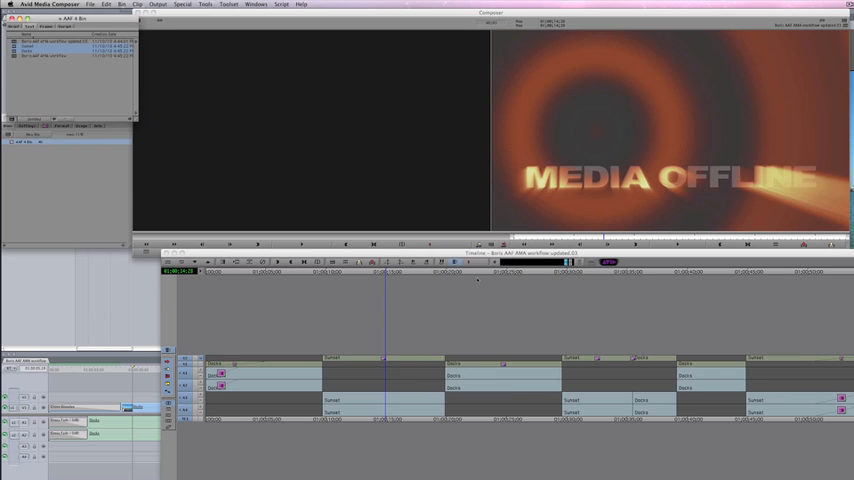
Step: Link the original source clips into the bin via File > Link to AMA File(s)
click(112, 4)
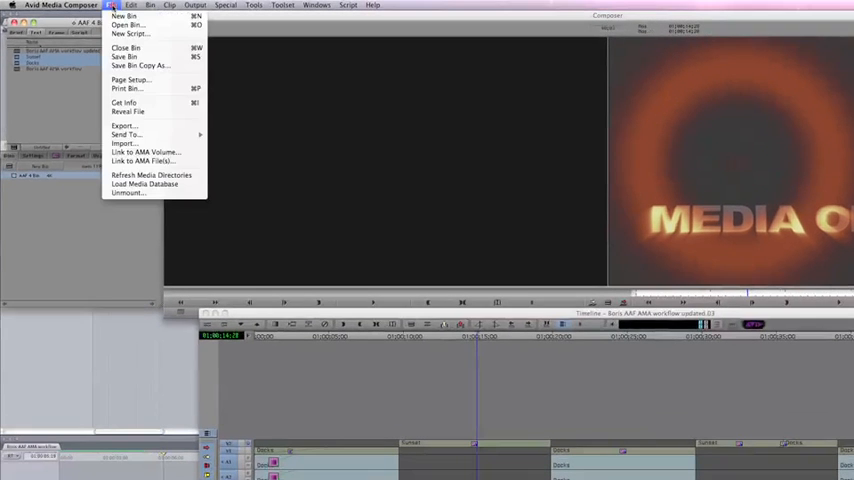
mouse_move(140, 160)
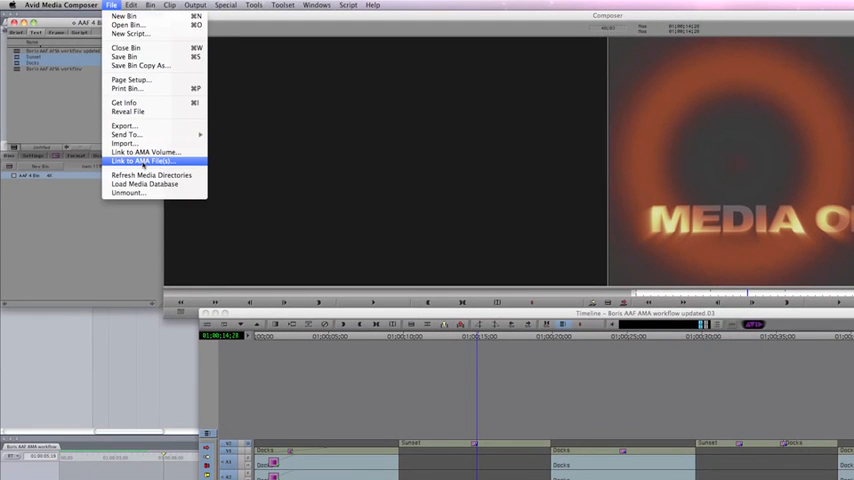
click(140, 160)
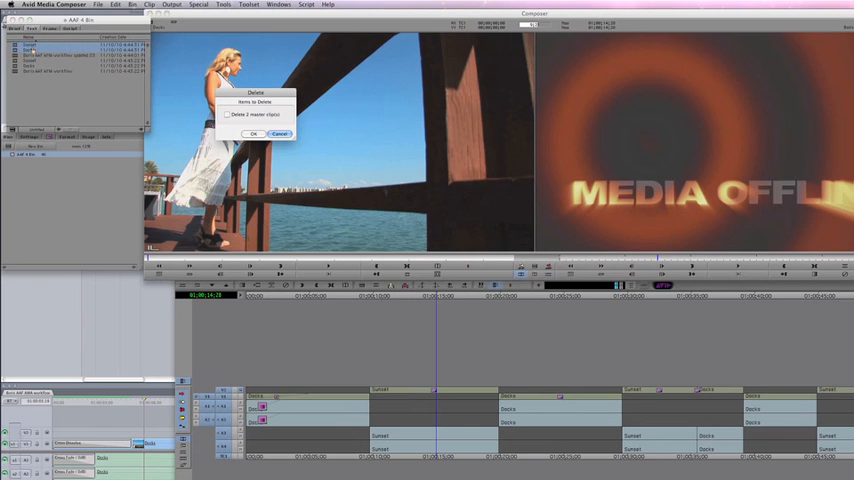
click(226, 114)
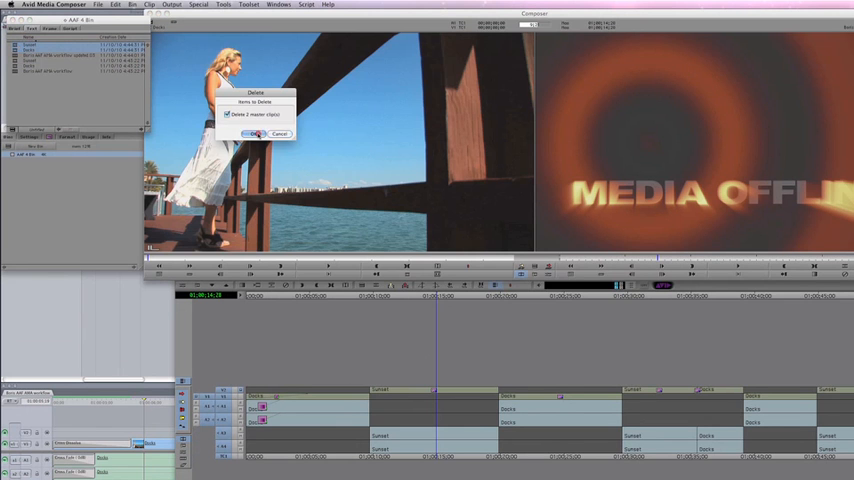
click(260, 132)
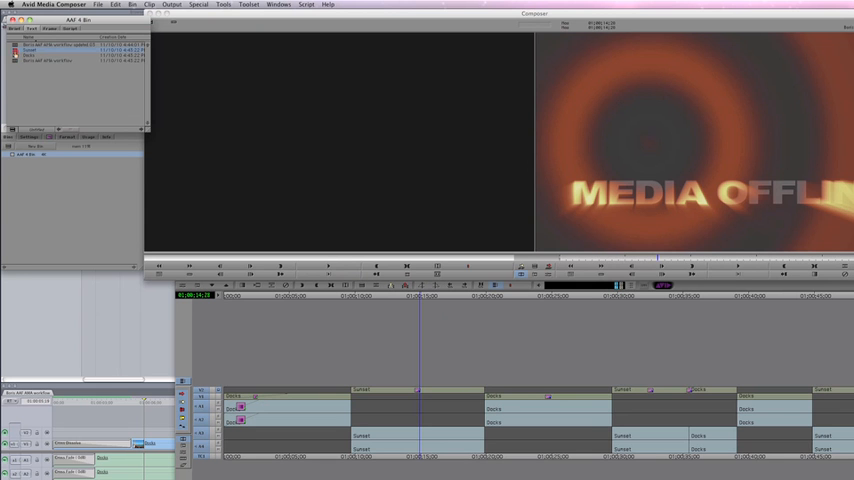
Step: Relink the sequence with Media on drive set to All Available Drives and any video format
right_click(40, 50)
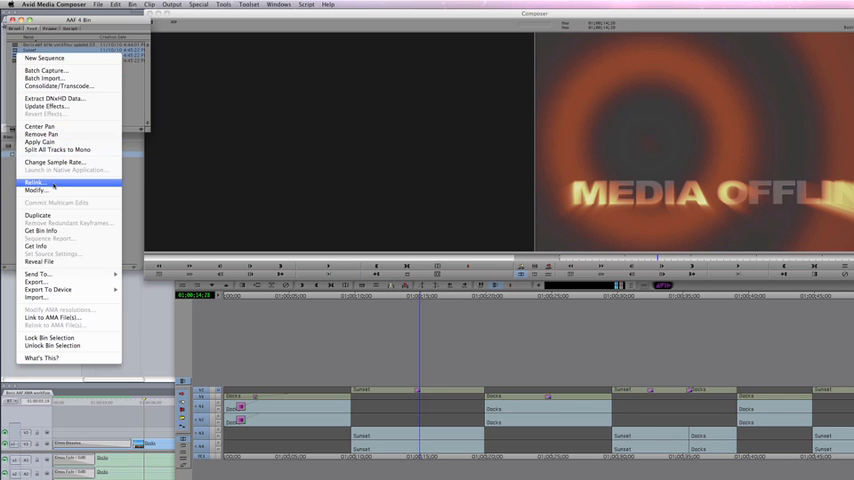
click(34, 182)
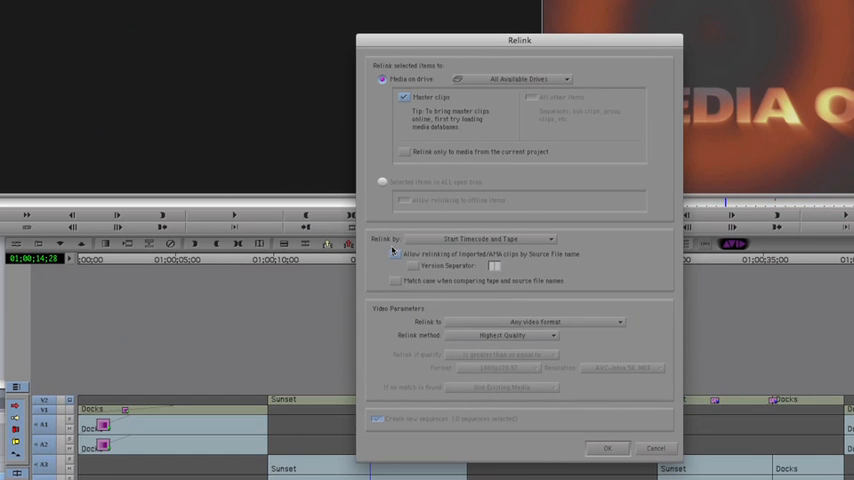
click(394, 254)
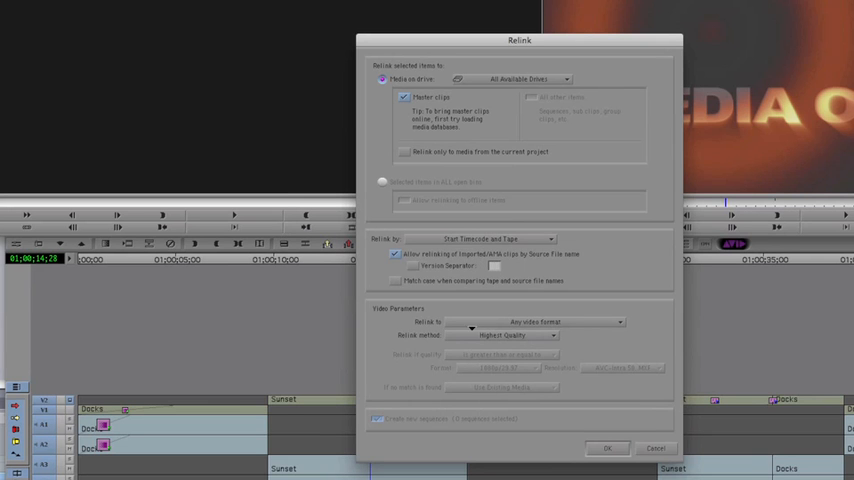
click(564, 320)
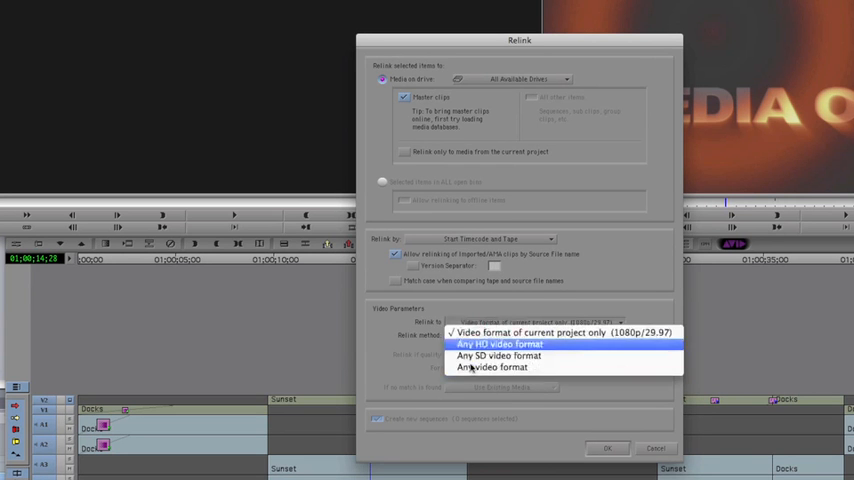
mouse_move(492, 368)
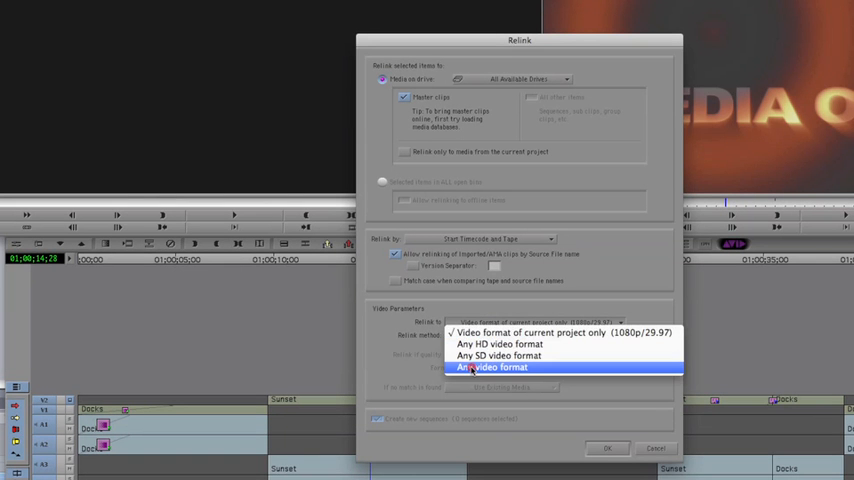
click(490, 368)
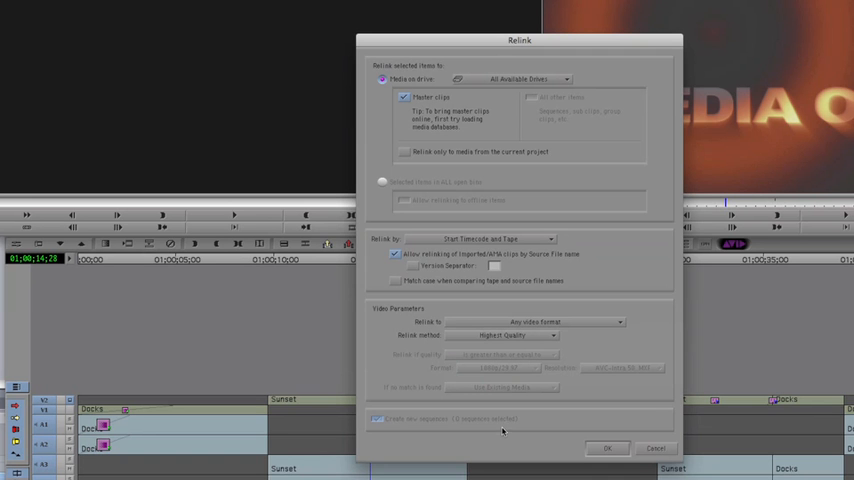
mouse_move(570, 456)
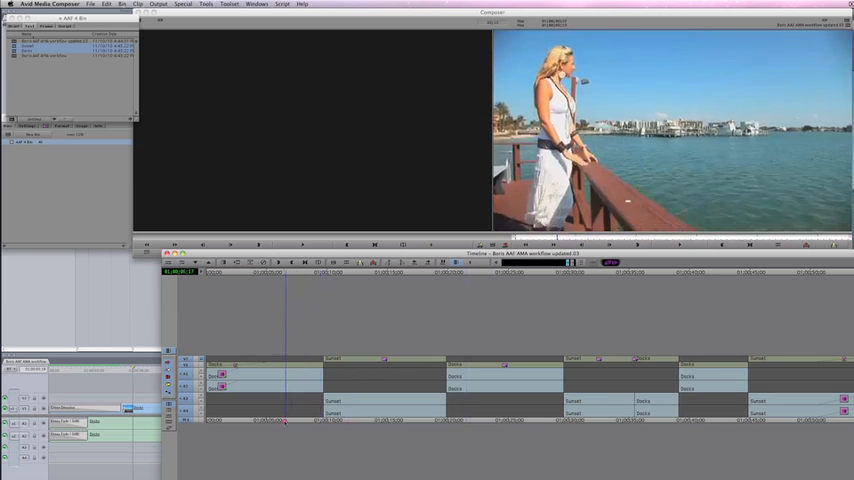
Step: Play back the relinked sequence showing the woman-at-the-railing footage online
click(308, 418)
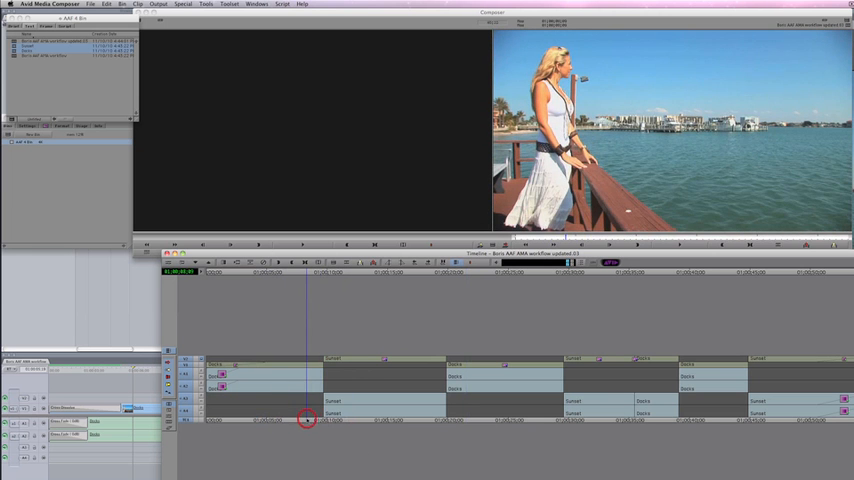